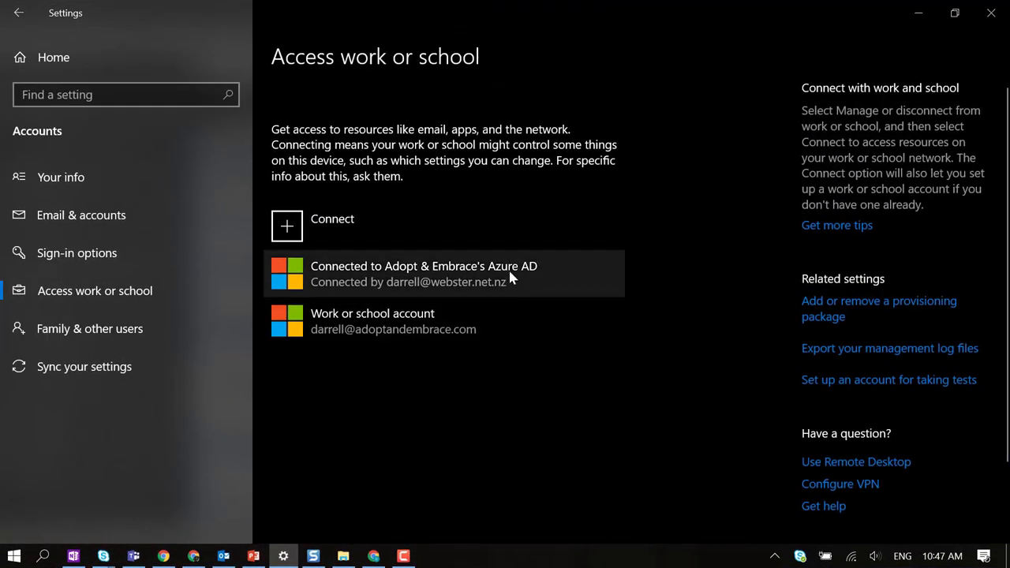
mouse_move(563, 294)
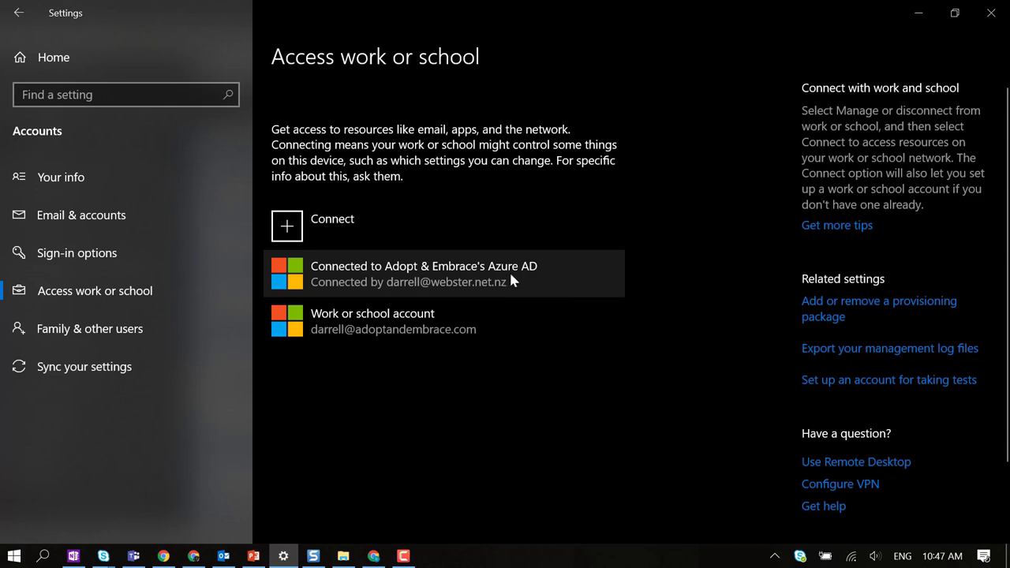
mouse_move(487, 294)
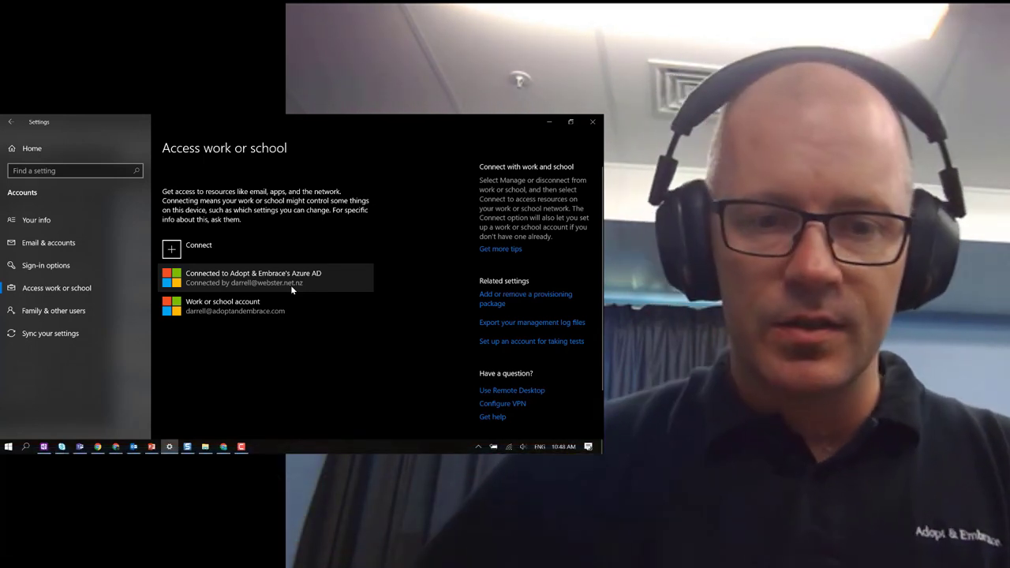
- Respond to Outlook's Need Password notice to bring up the Microsoft sign-in prompt
click(570, 122)
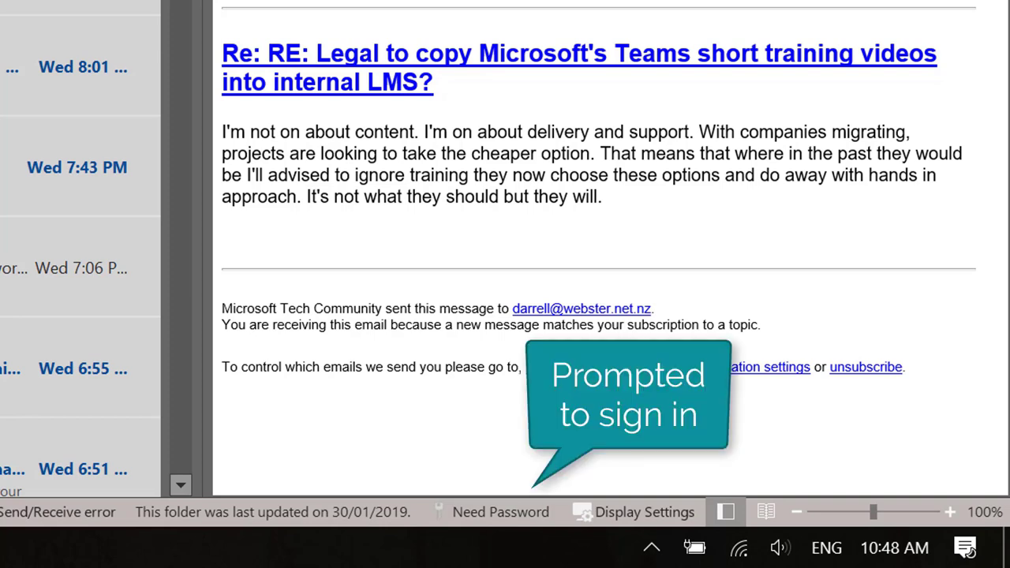
mouse_move(500, 512)
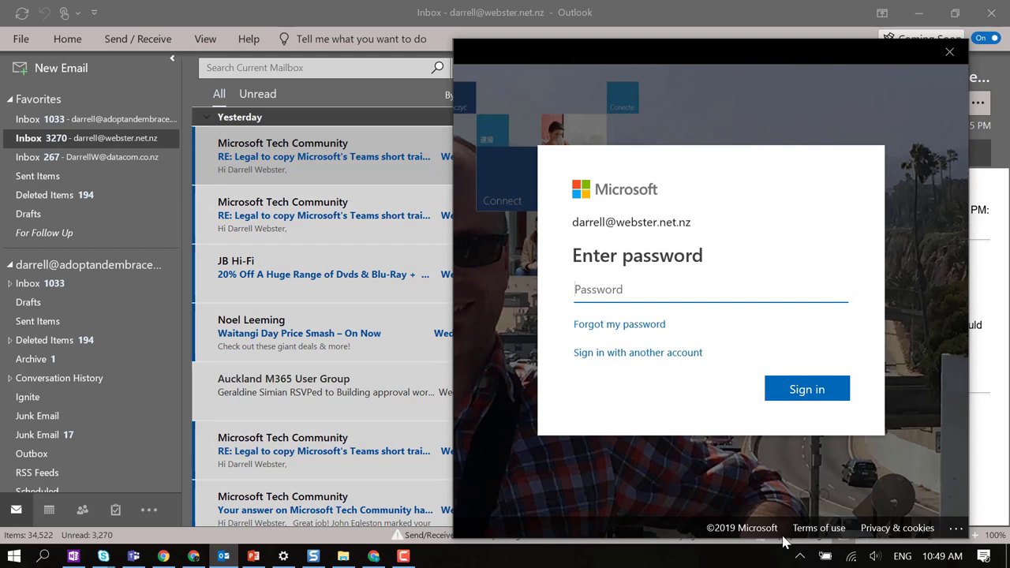
- Enter the account password in the sign-in window and submit it
click(710, 290)
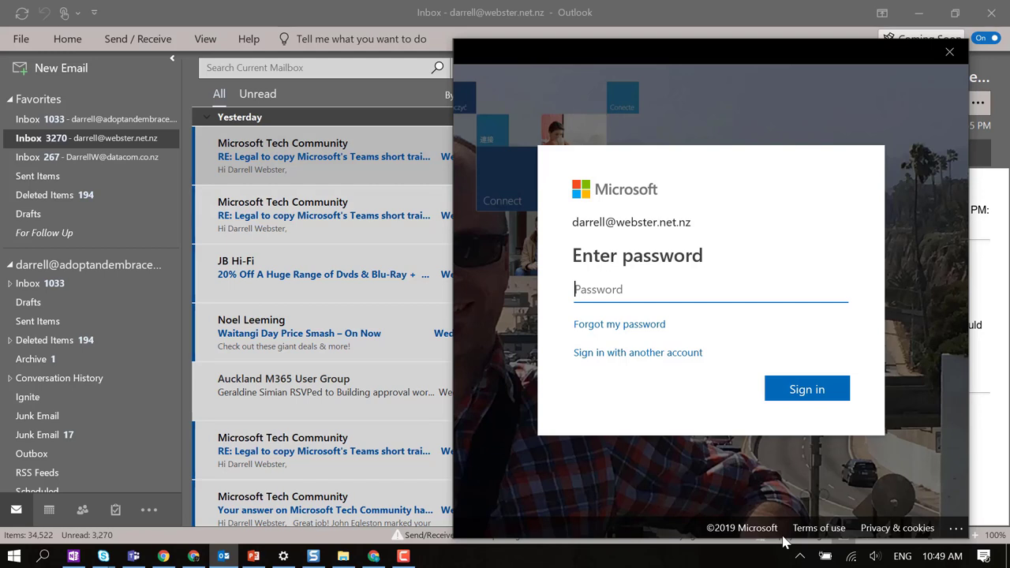
text(••)
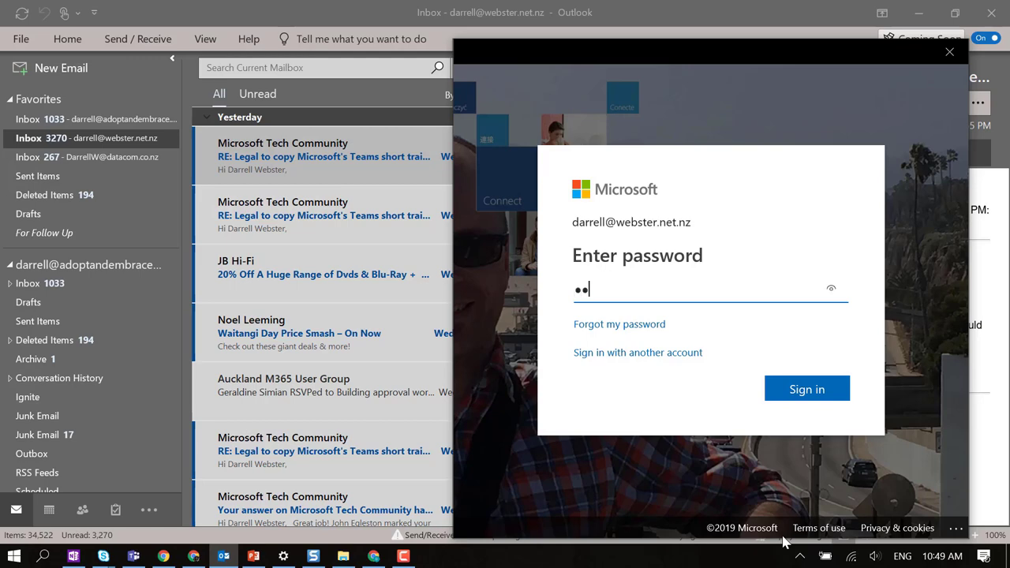
text(password)
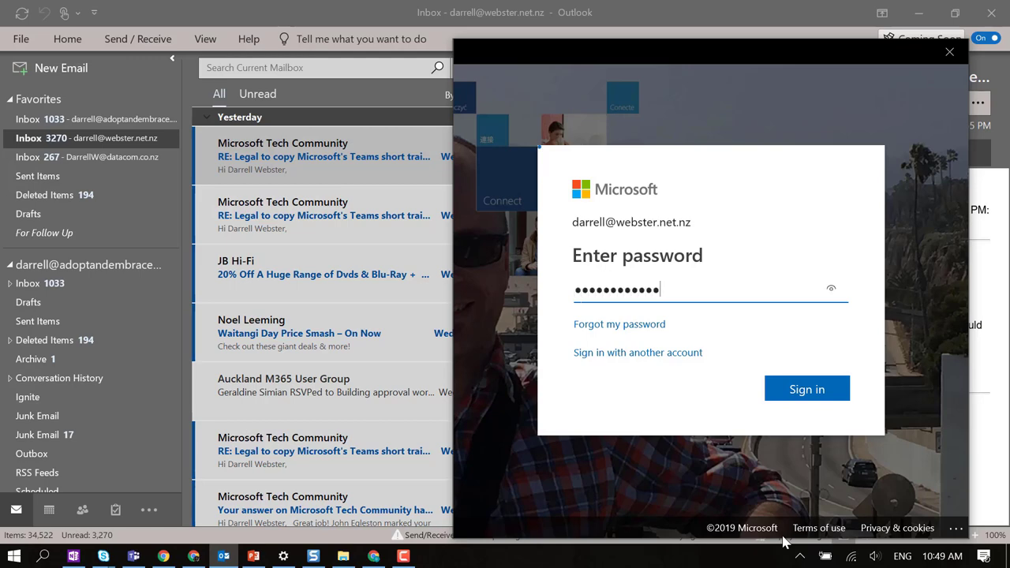
click(806, 388)
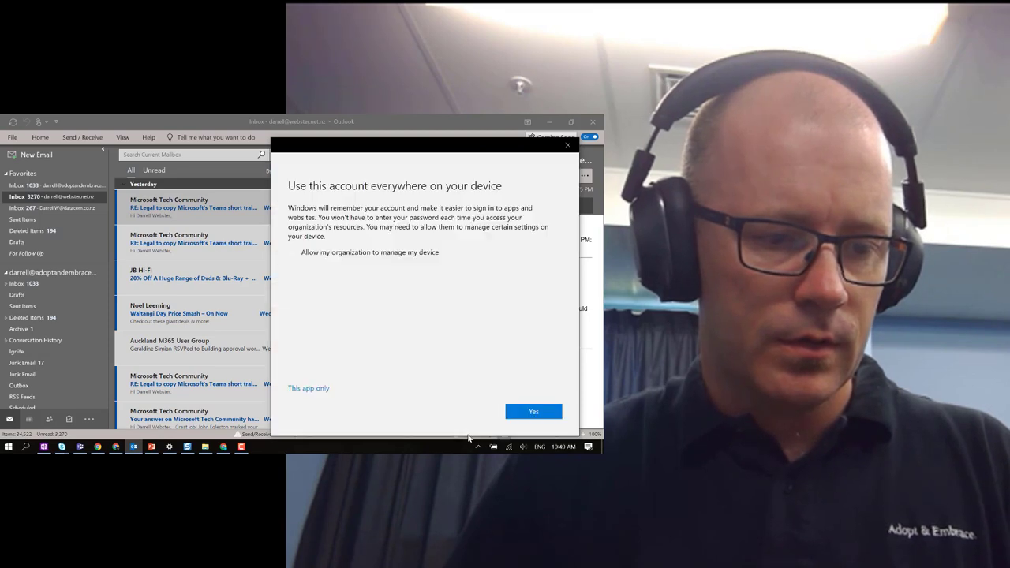
- Allow organization device management, accept using the account device-wide, and dismiss 'You're all set!'
click(293, 251)
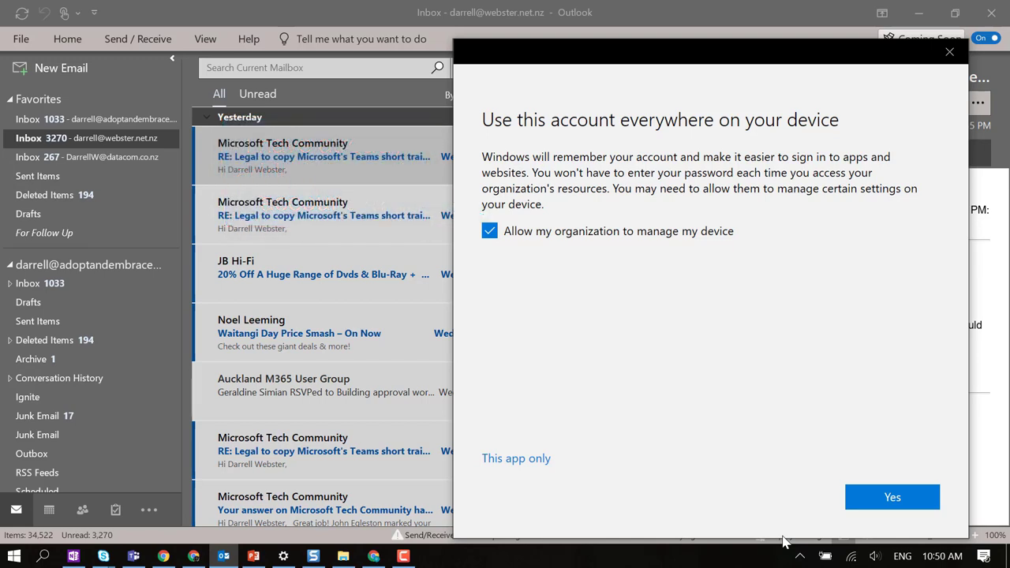
mouse_move(876, 517)
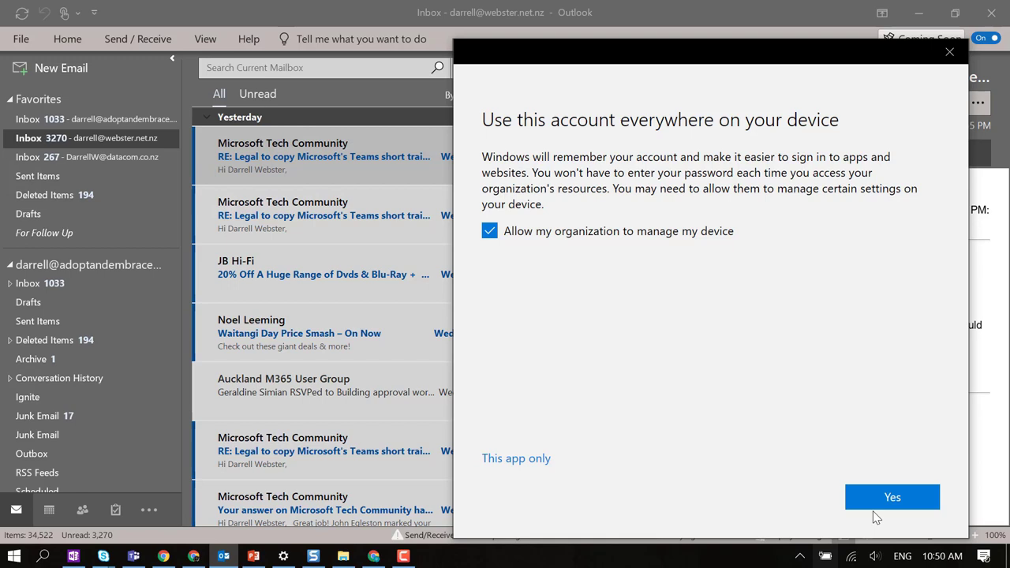
click(891, 497)
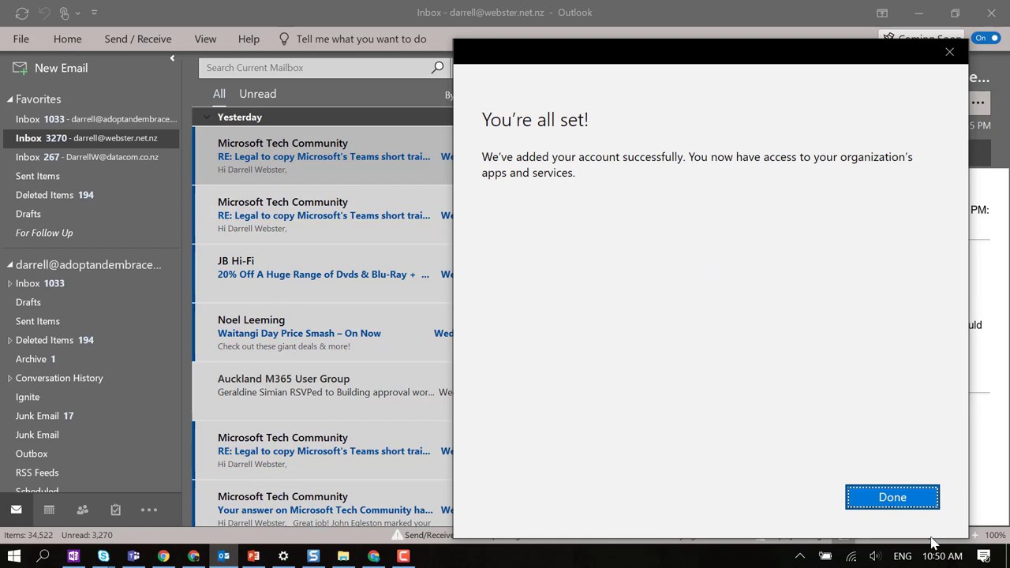
mouse_move(895, 509)
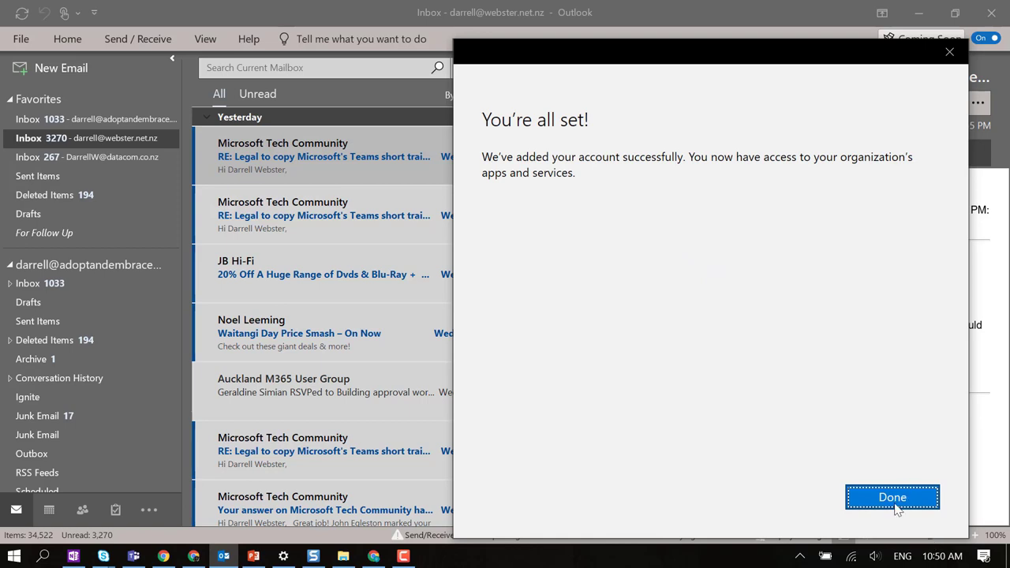
click(892, 497)
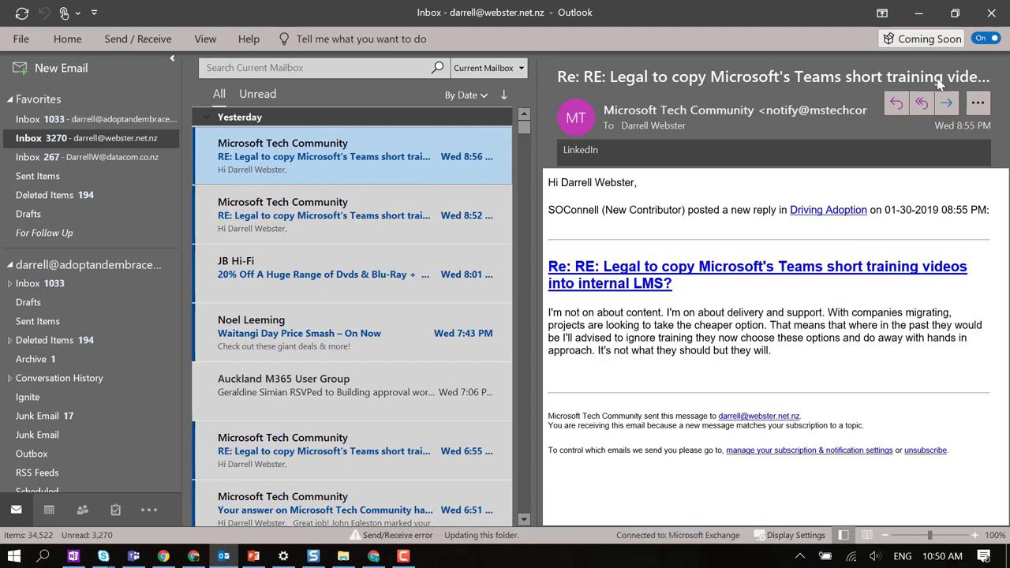
- Switch via the taskbar to Settings' Access work or school page
click(283, 555)
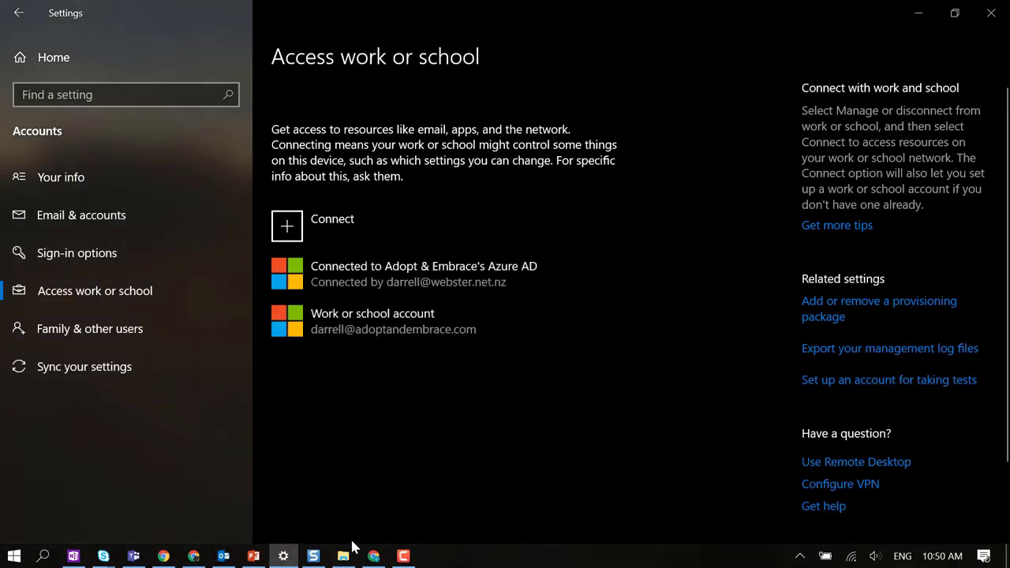
click(13, 555)
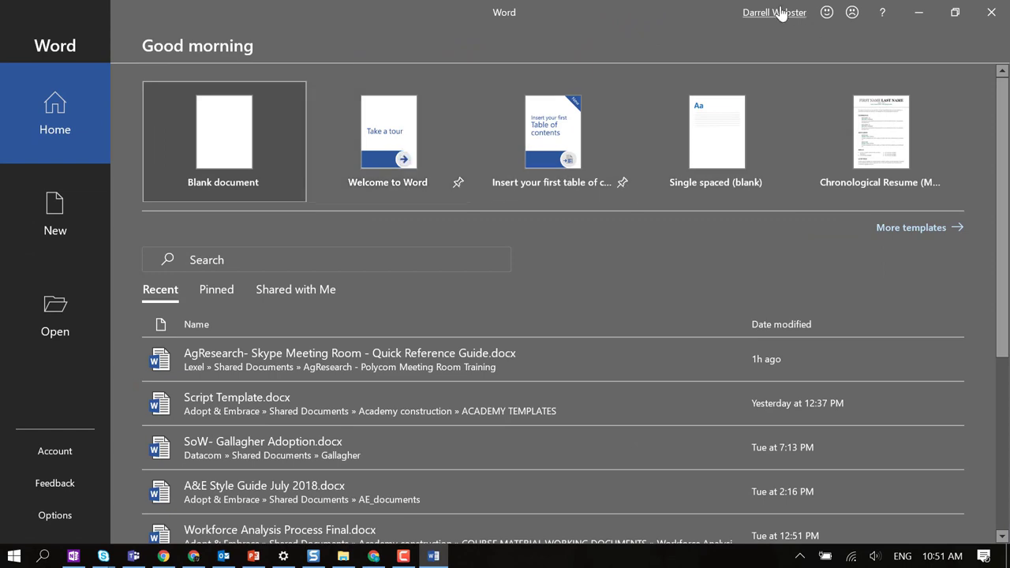
mouse_move(769, 41)
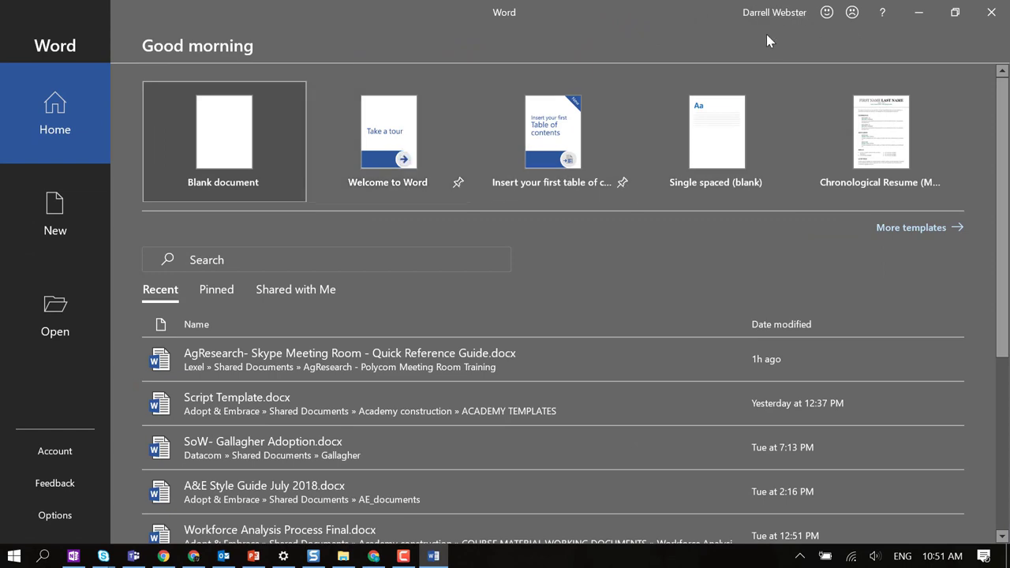
- Open the profile card from the user name, then Word's Account page
click(774, 12)
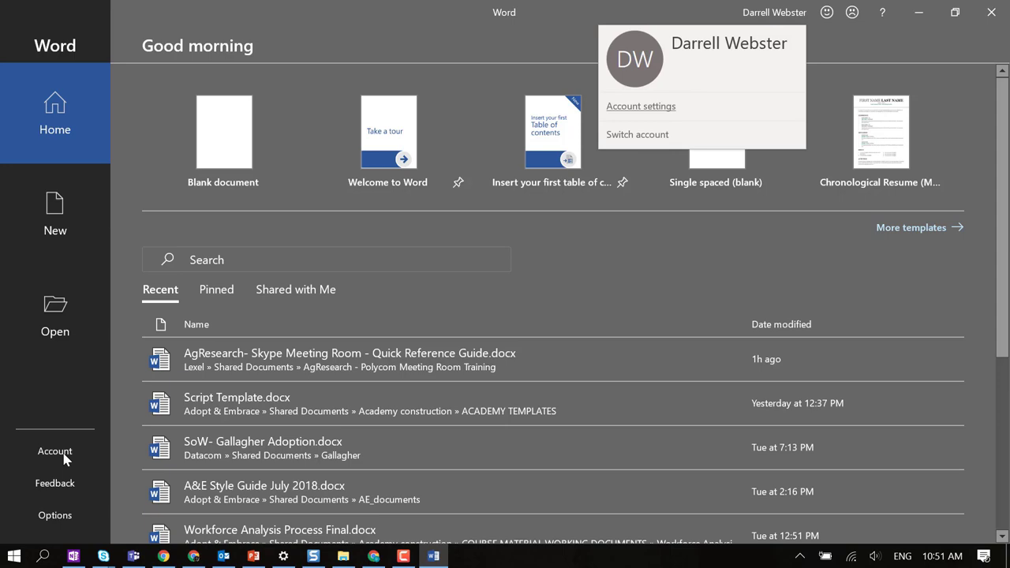
click(55, 450)
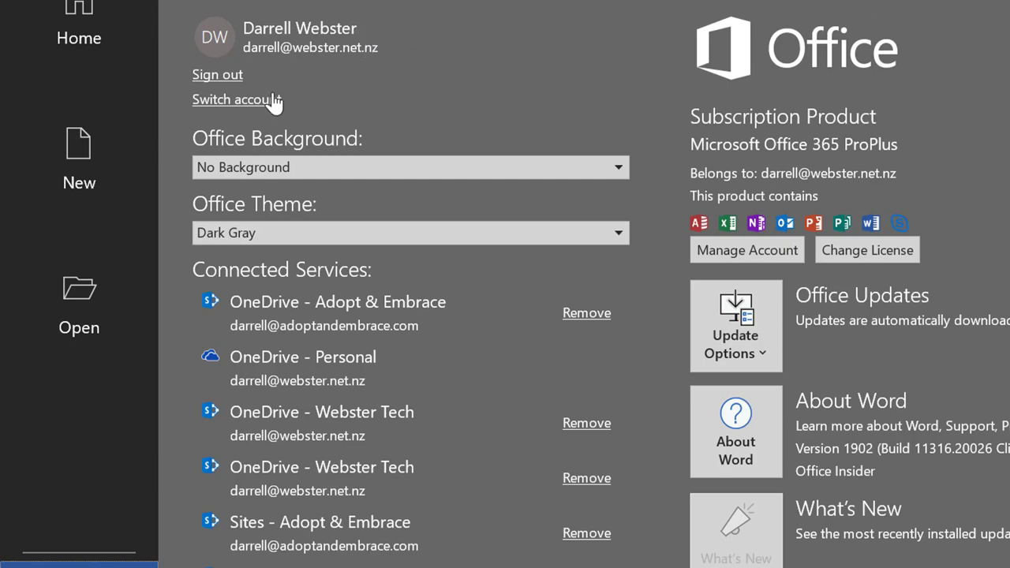
- Open Switch account to list the current and two other Office accounts
click(235, 98)
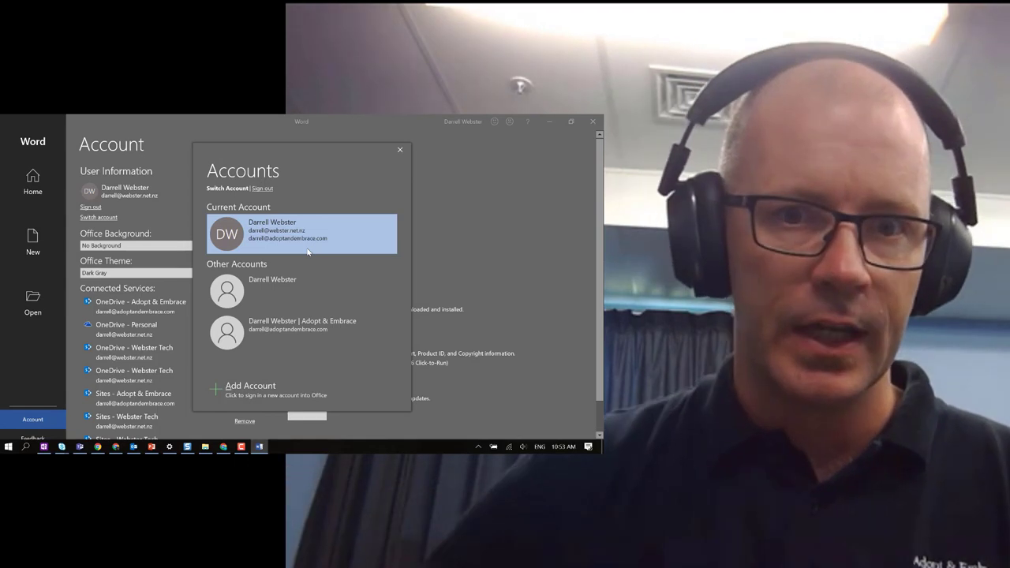
mouse_move(333, 231)
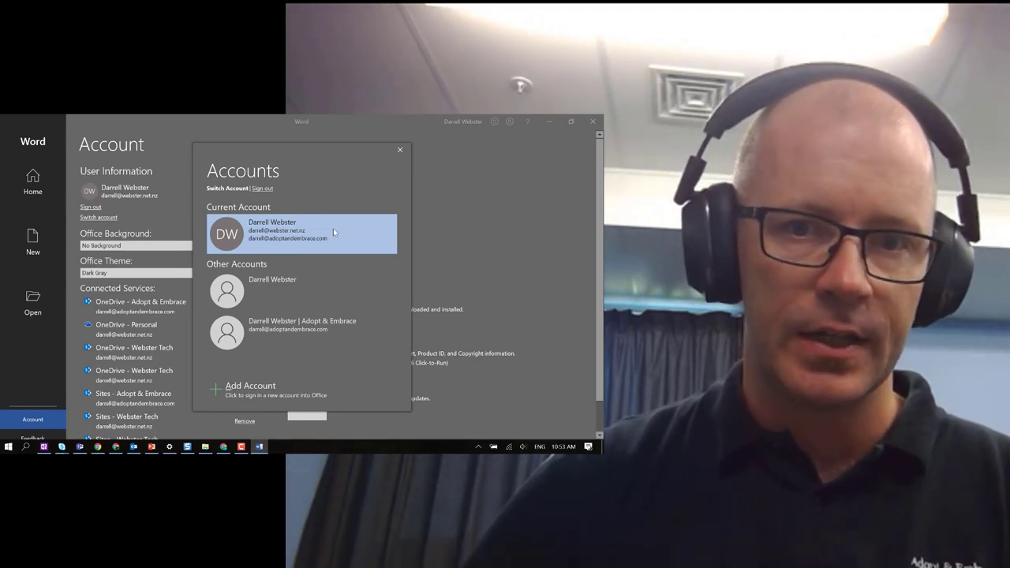
mouse_move(353, 218)
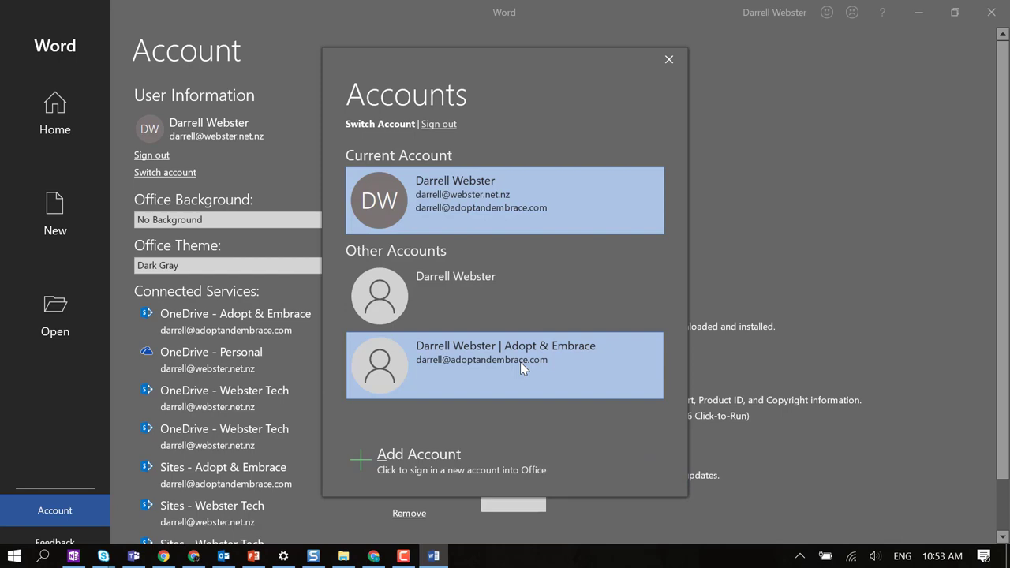
mouse_move(669, 60)
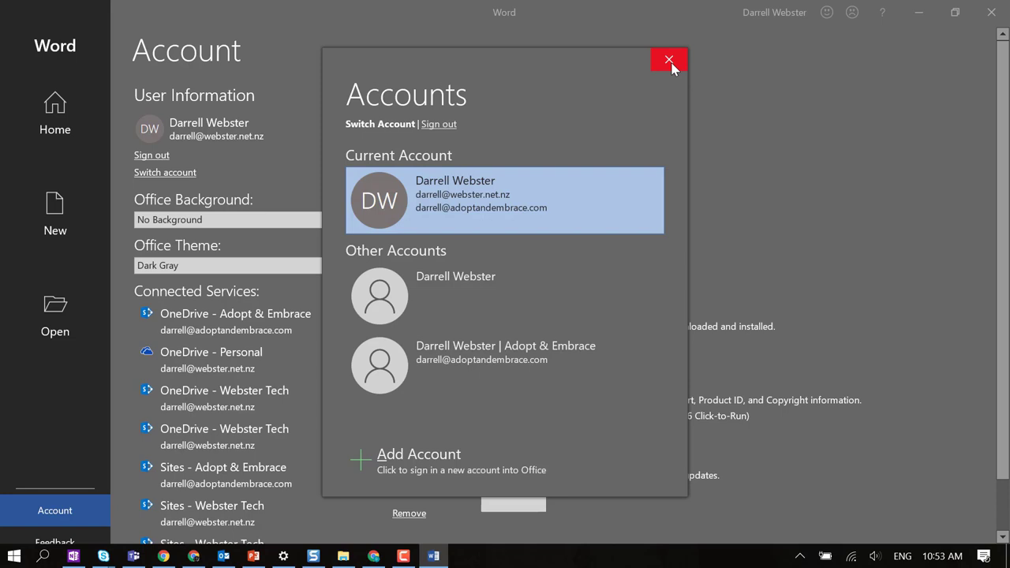
- Close the Accounts dialog to return to the Account page
click(669, 60)
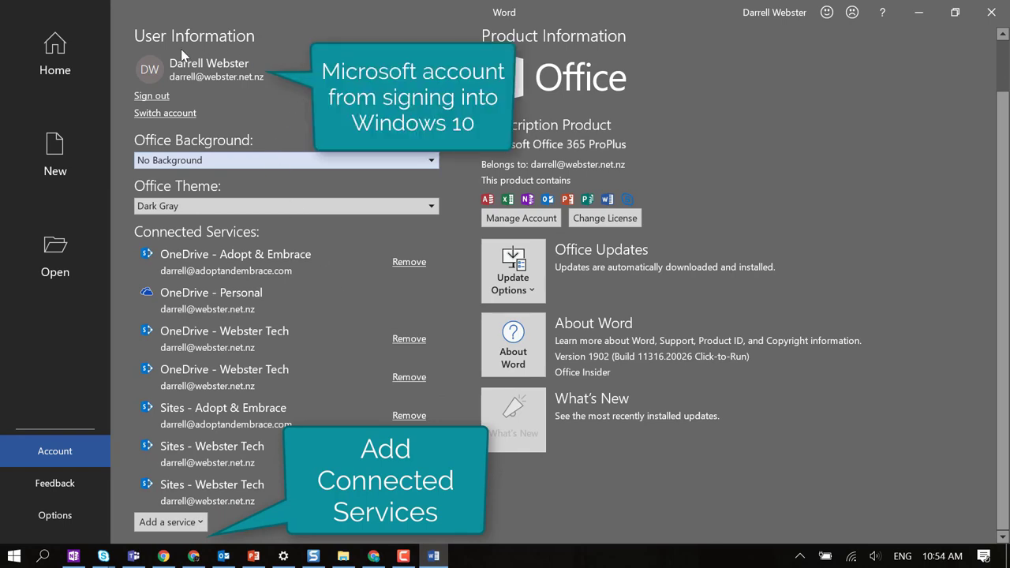
mouse_move(219, 79)
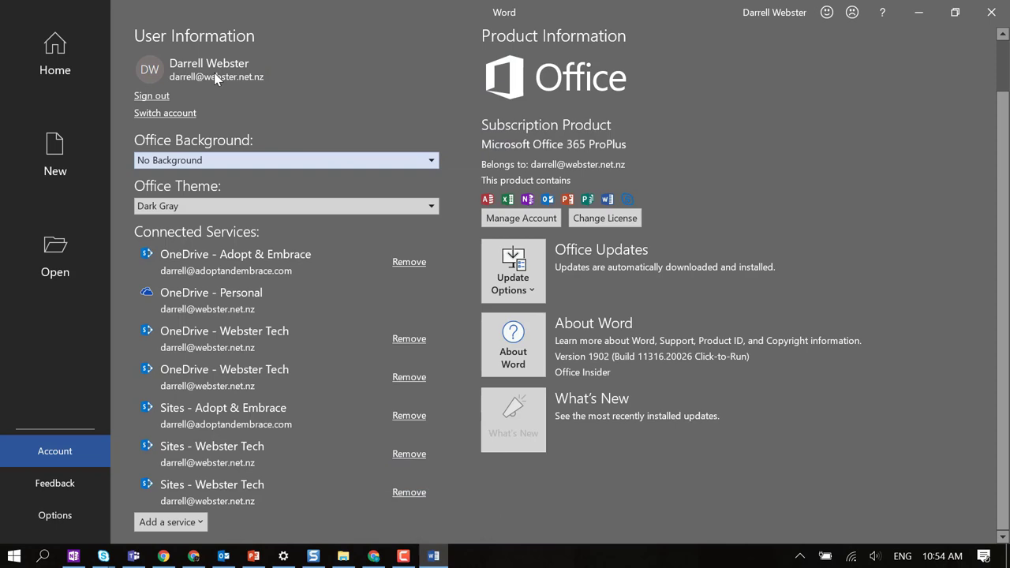
mouse_move(183, 117)
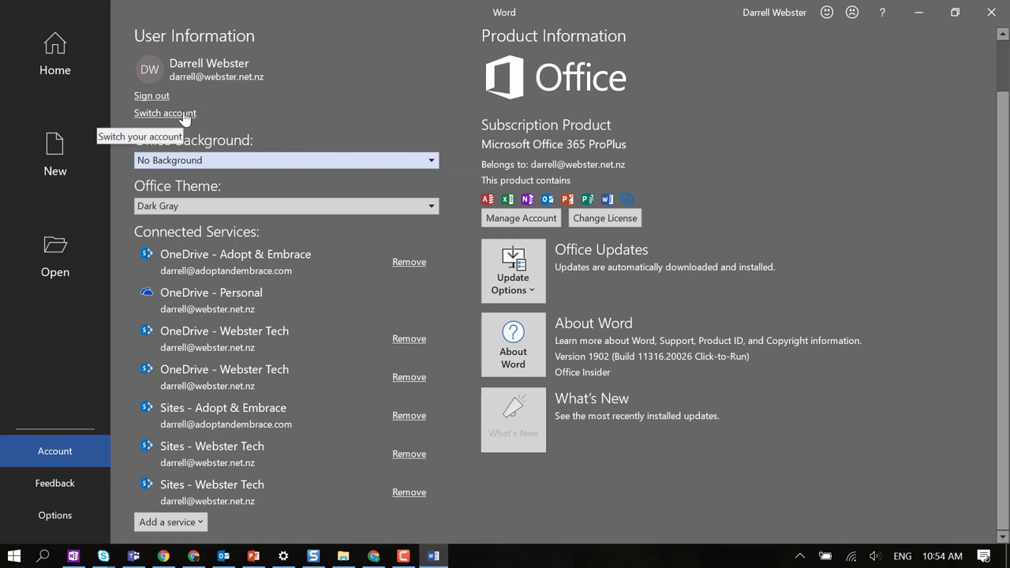
- Reopen Switch account to view the accounts list with e-mail addresses
click(164, 113)
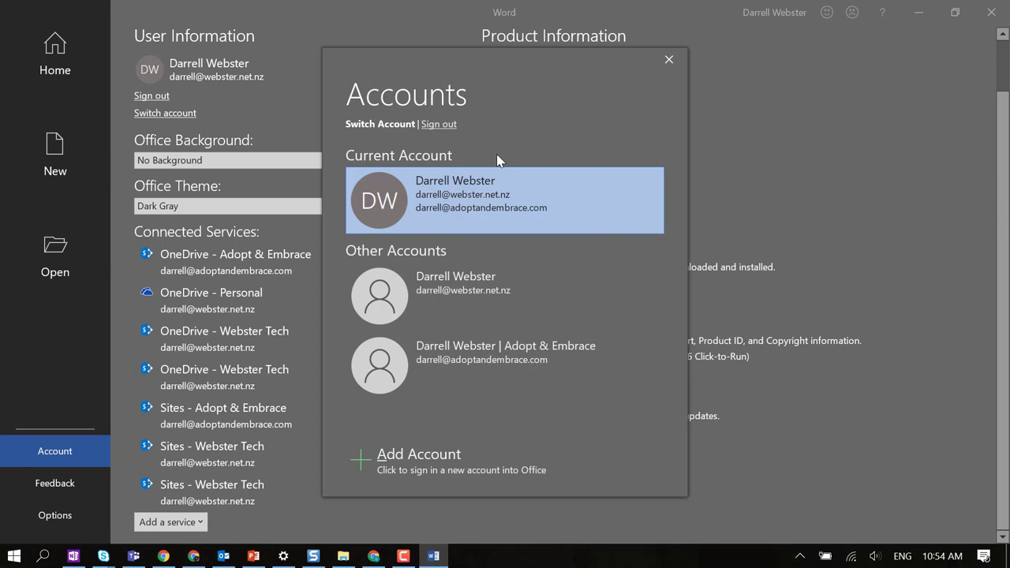
mouse_move(478, 247)
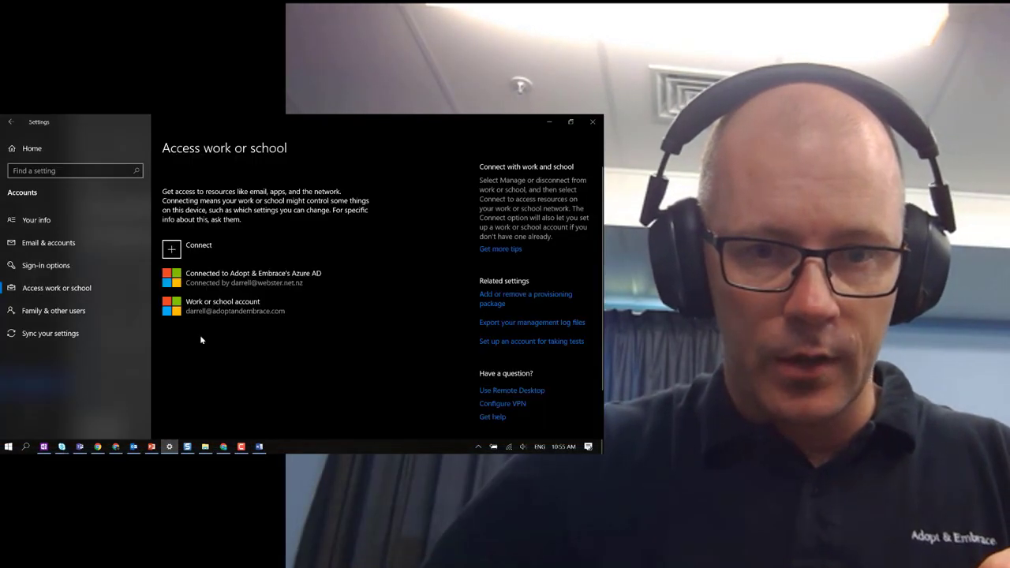
- Return to Windows Settings' Access work or school page with the Azure AD and work accounts
click(237, 305)
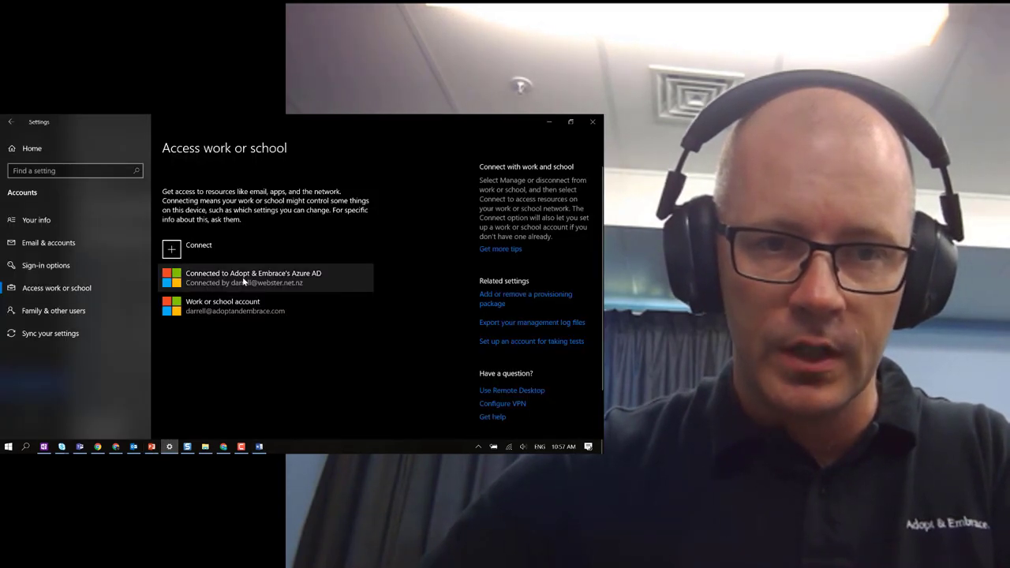
mouse_move(280, 390)
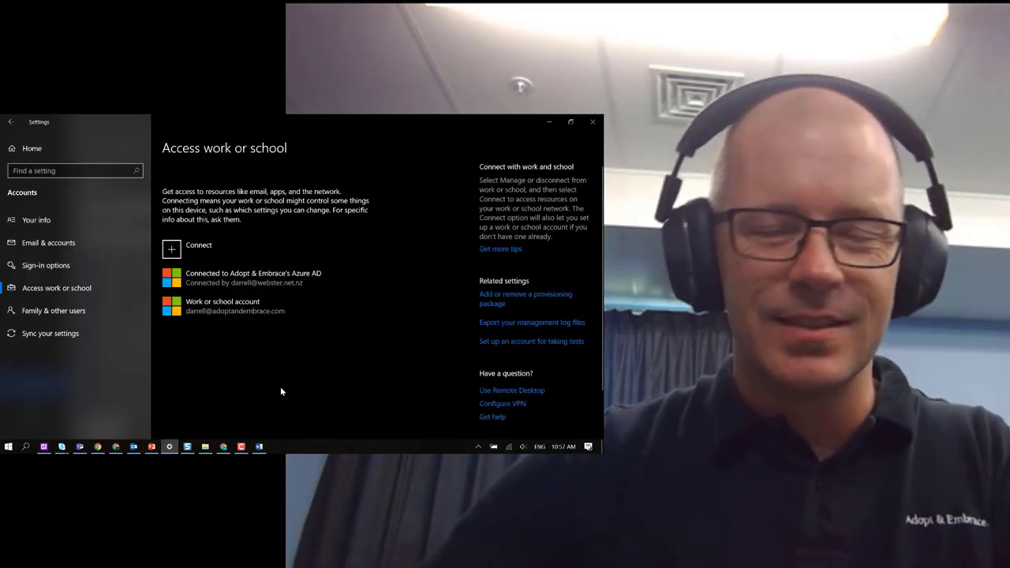